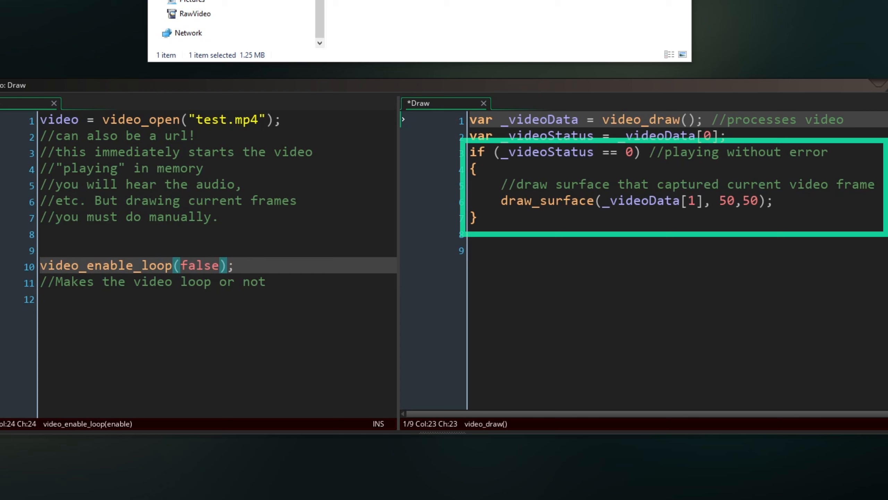
Run the project so the game window opens playing test.mp4 drawn by oVideo.
left_click(81, 23)
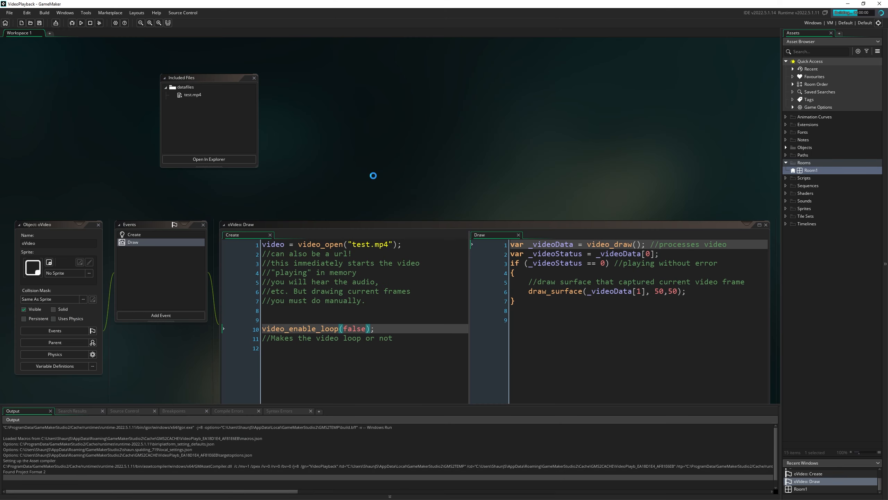
left_click(80, 23)
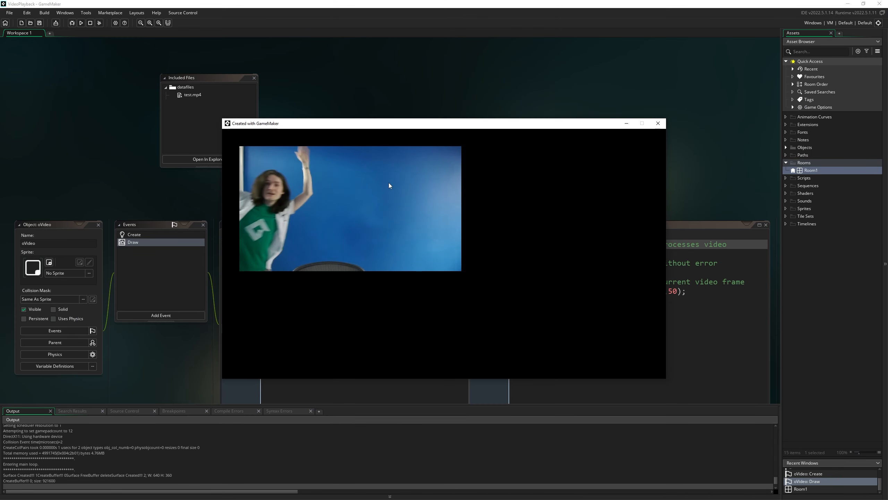